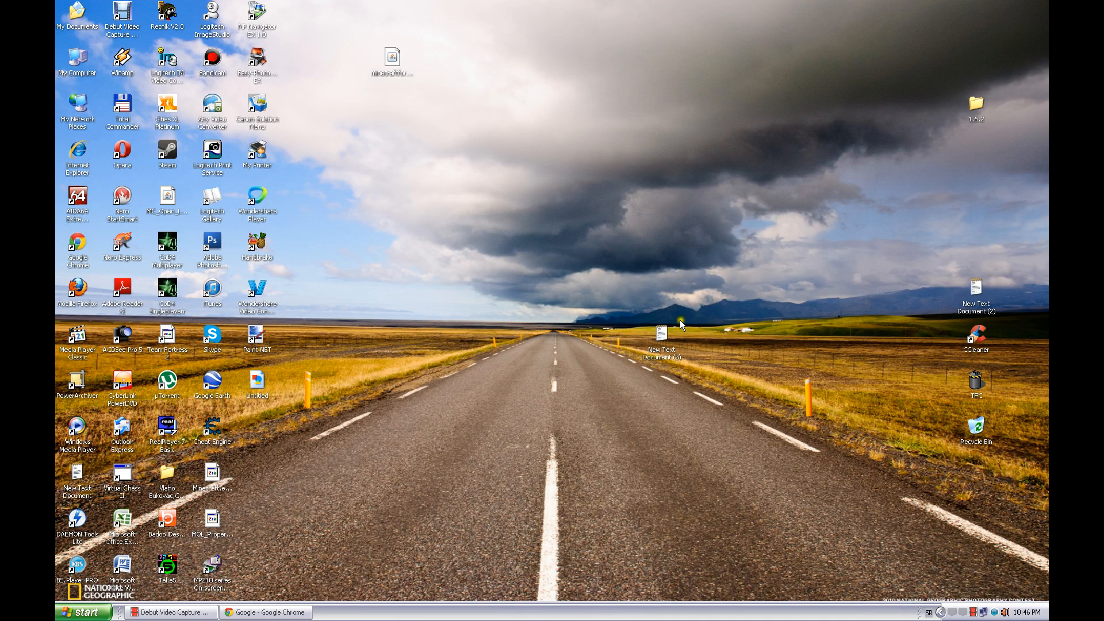
mouse_move(633, 352)
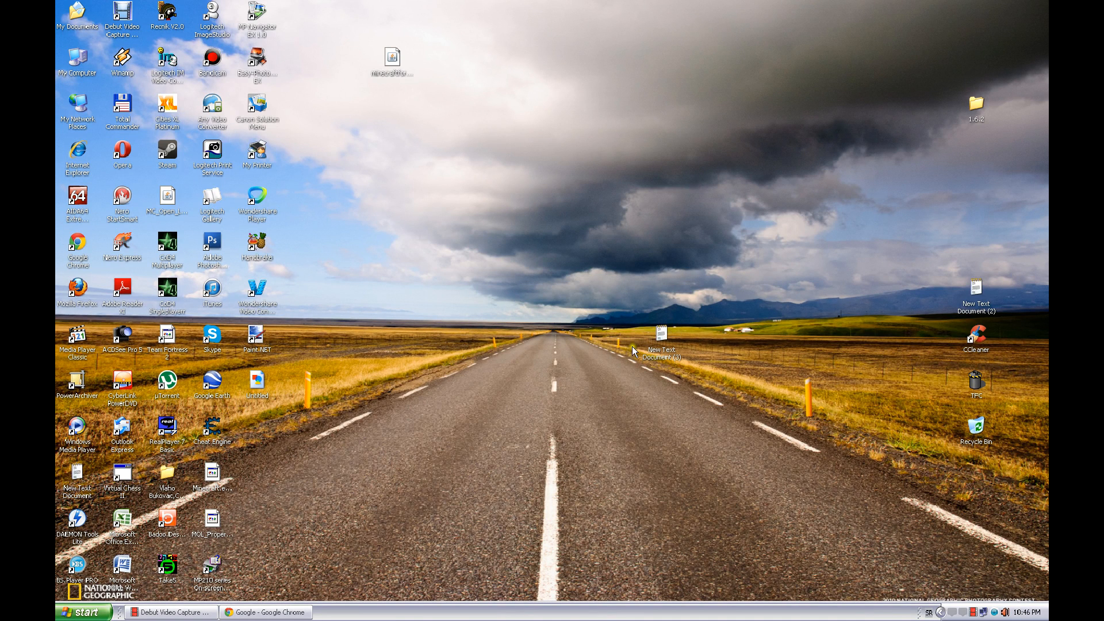
mouse_move(493, 361)
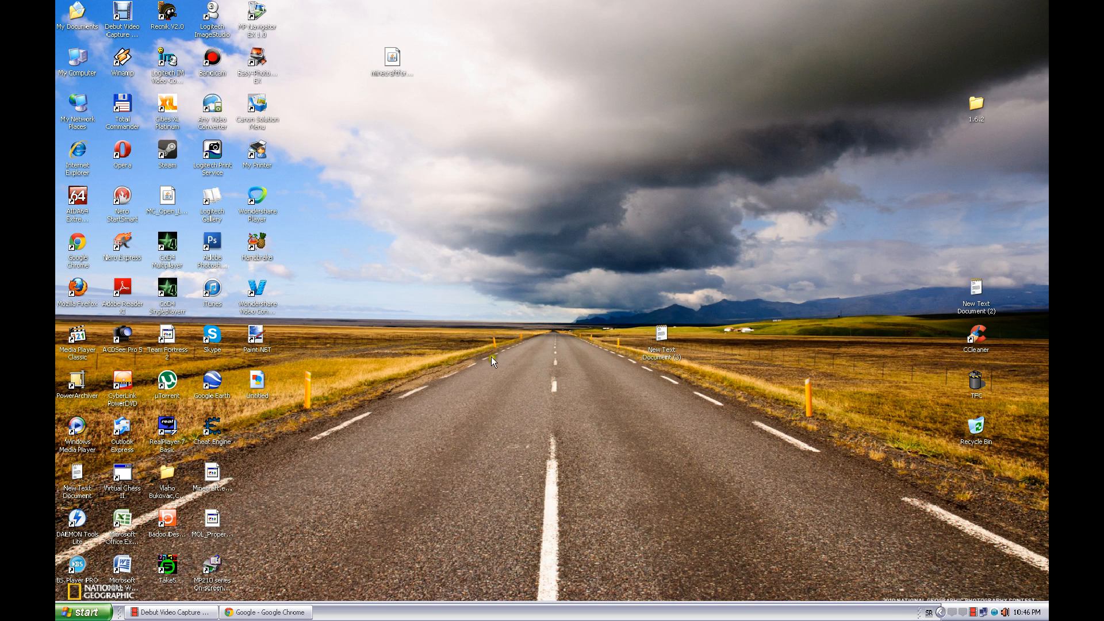
mouse_move(520, 418)
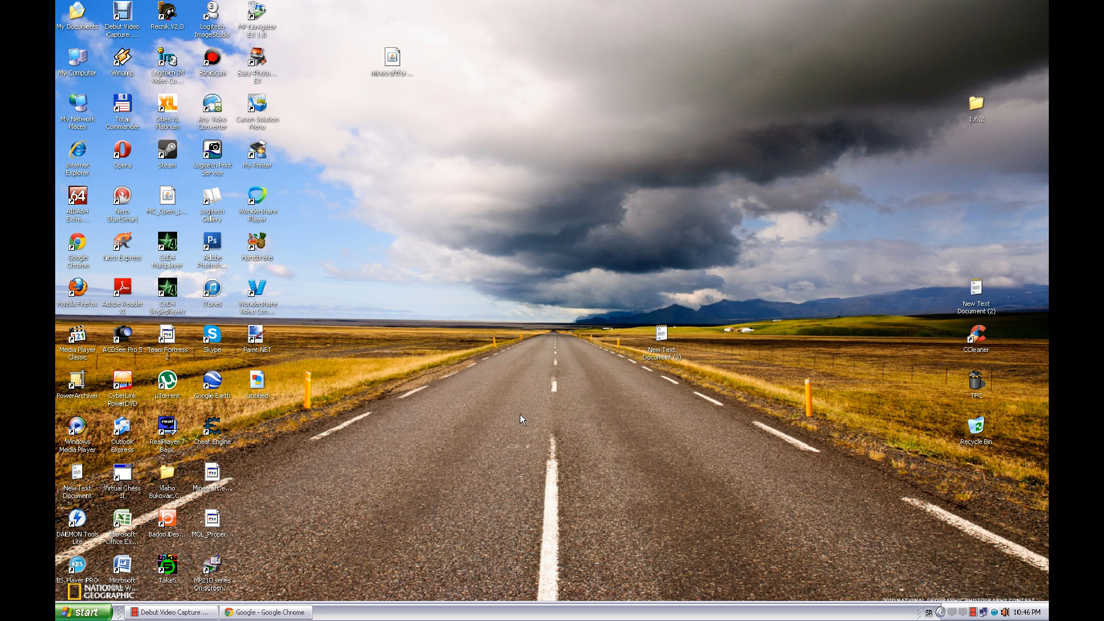
mouse_move(73, 50)
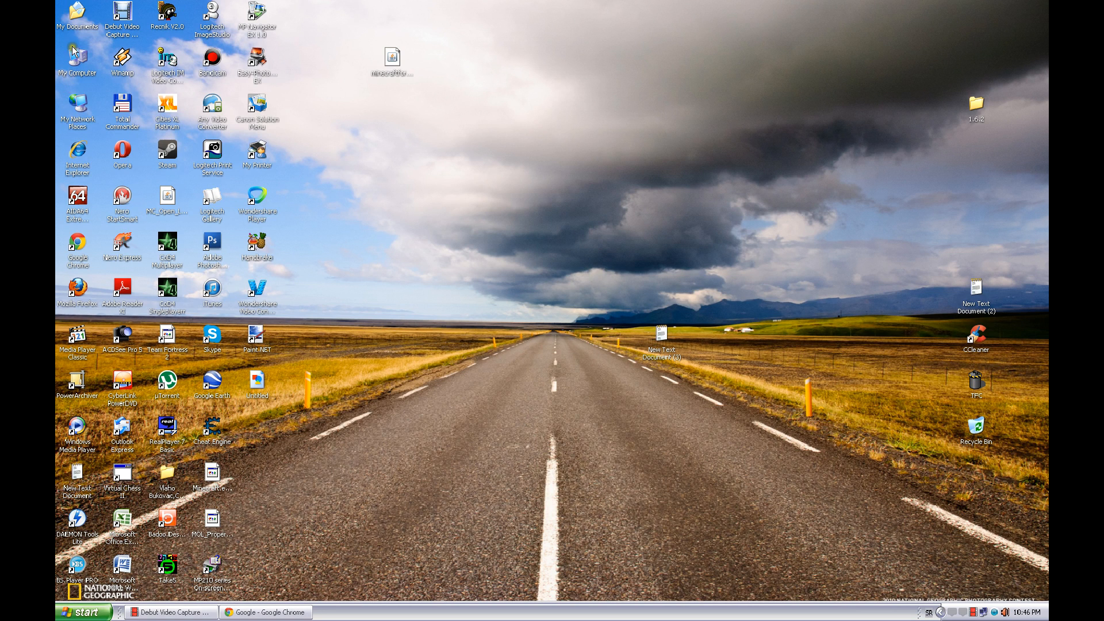
mouse_move(246, 139)
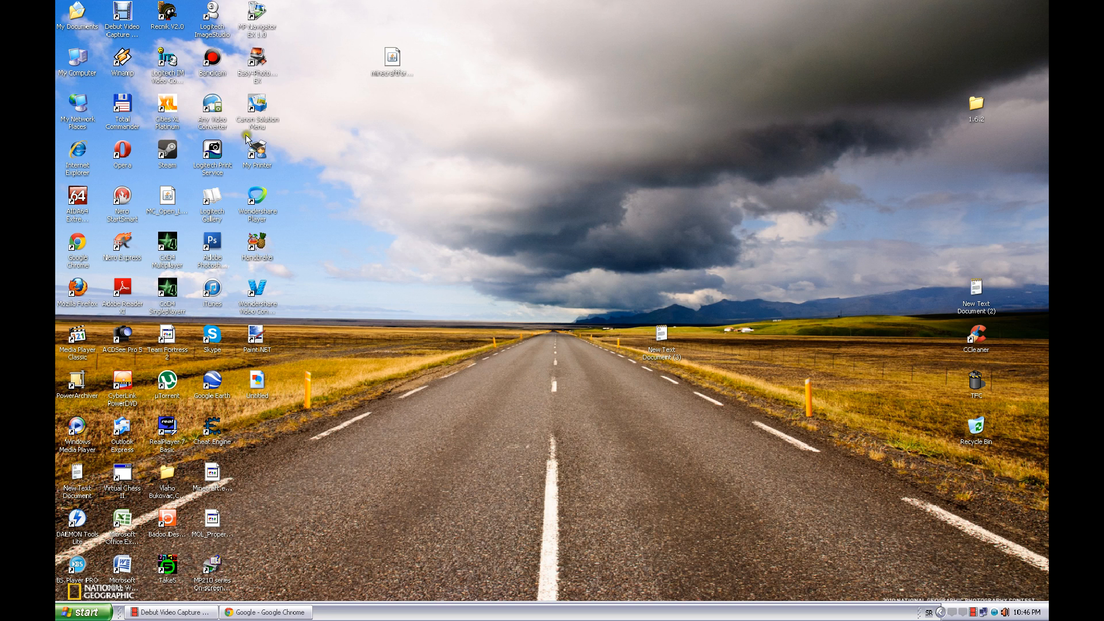
mouse_move(125, 148)
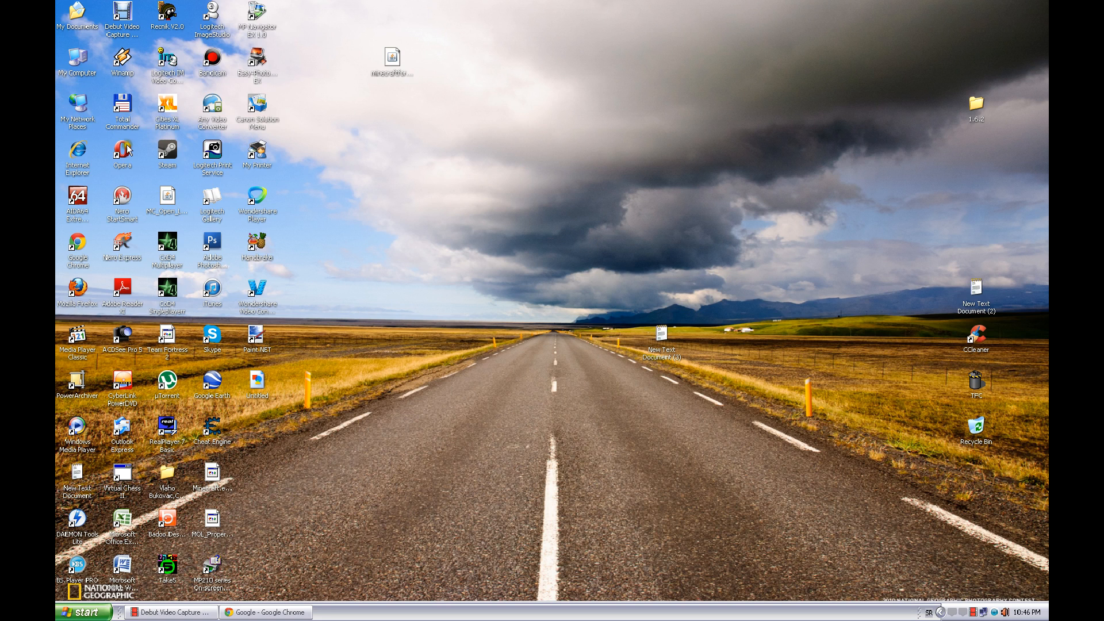
mouse_move(76, 59)
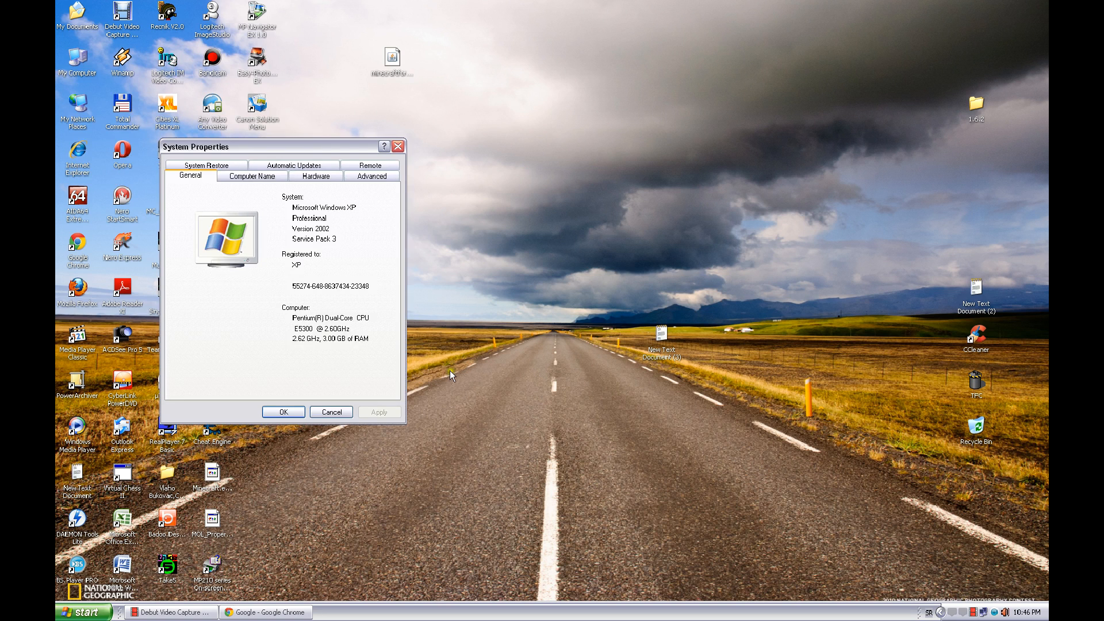
Reach Environment Variables via the Advanced settings and start a new system variable
left_click(370, 175)
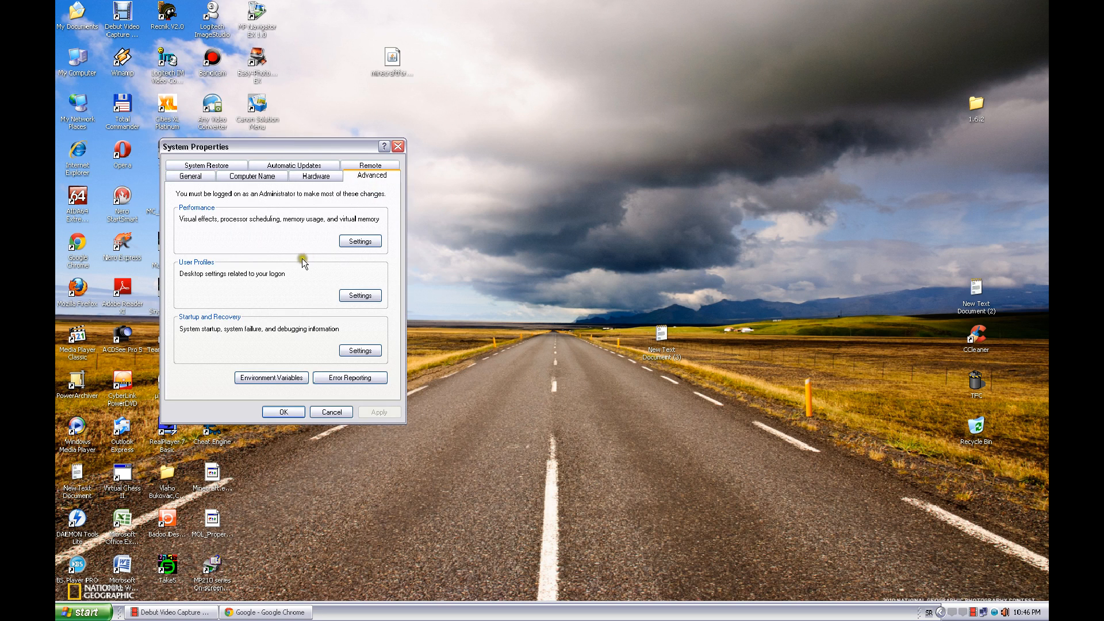
left_click(270, 377)
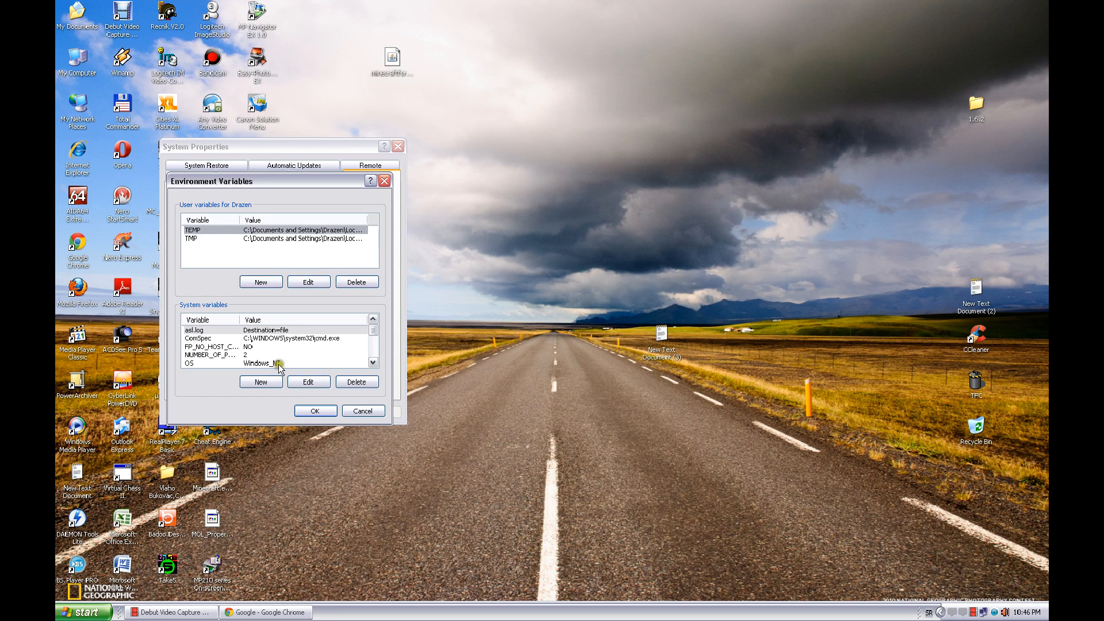
mouse_move(244, 408)
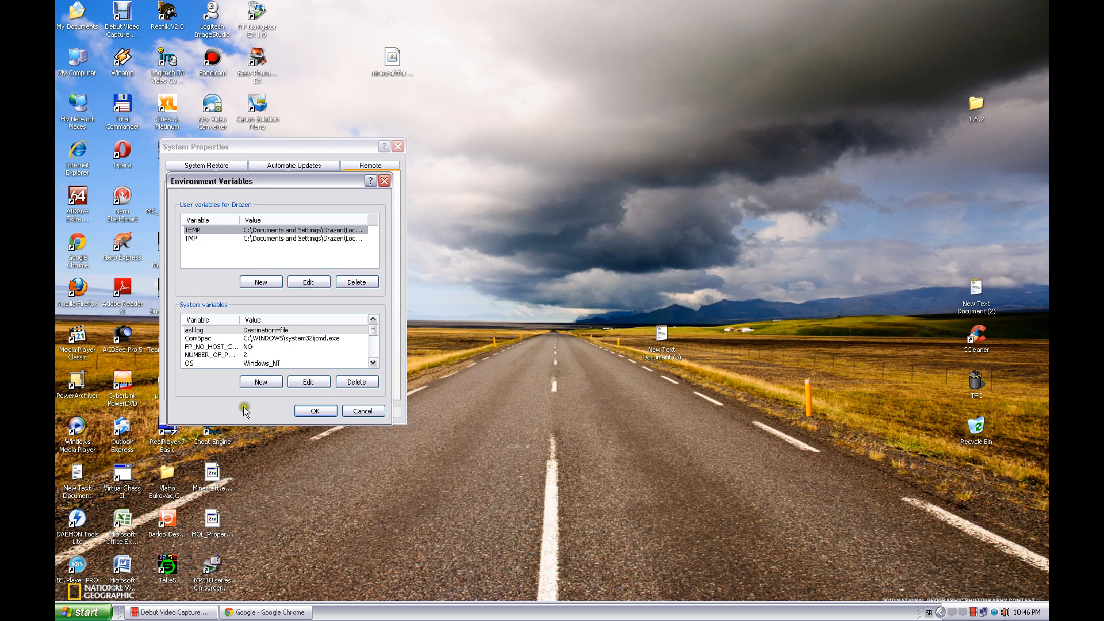
mouse_move(261, 381)
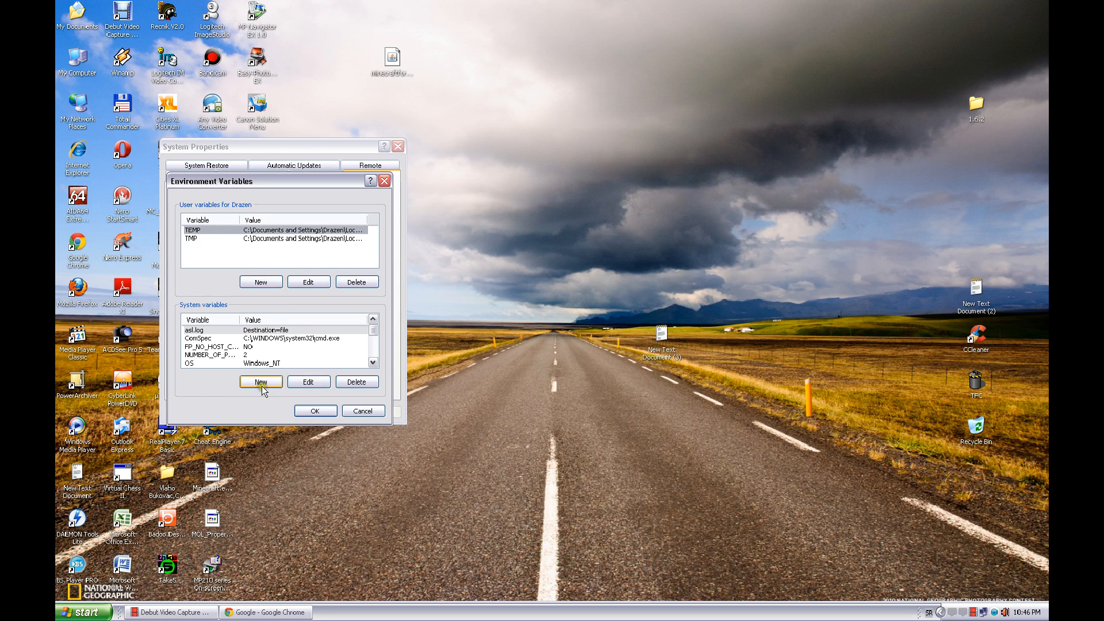
left_click(260, 381)
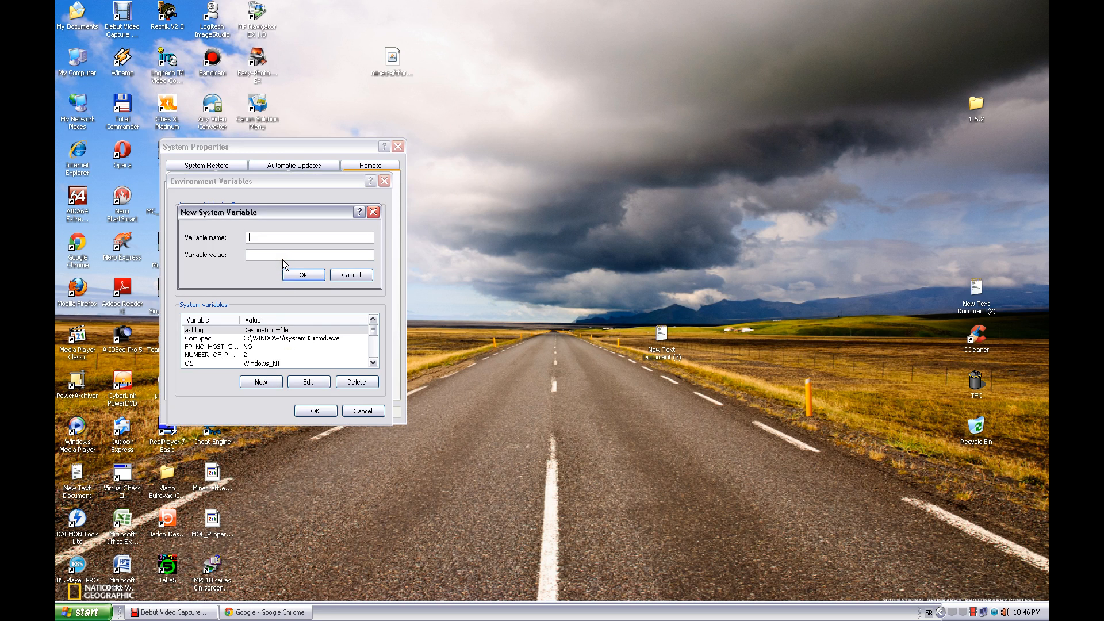
Name the variable _JAVA_OPTIONS, give it the value -Xmx512m, and confirm it
type("_")
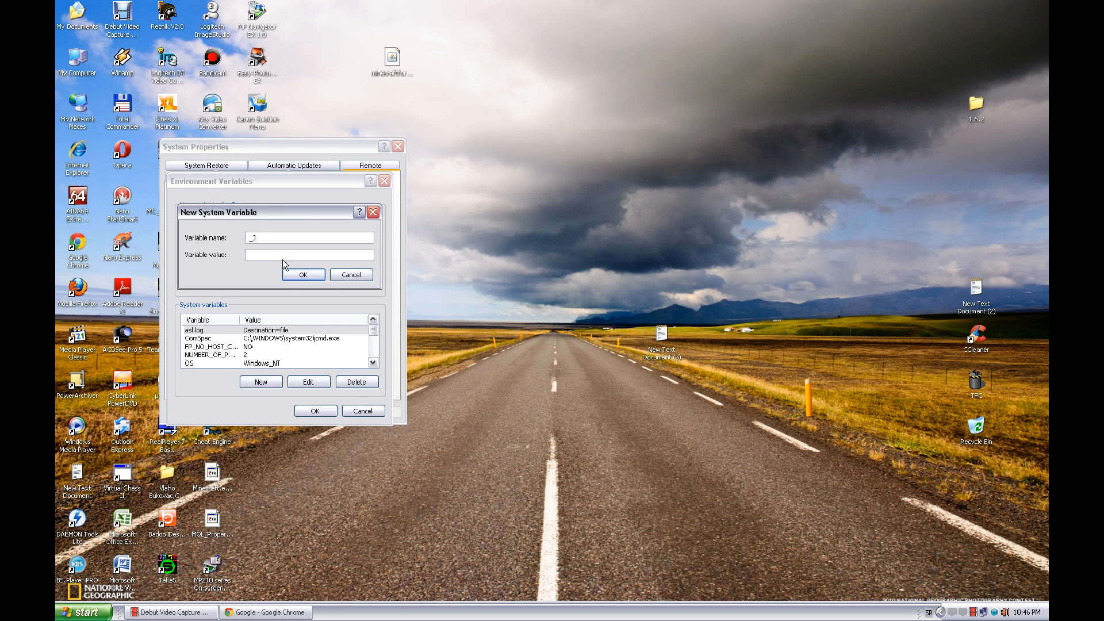
type("JAVA_")
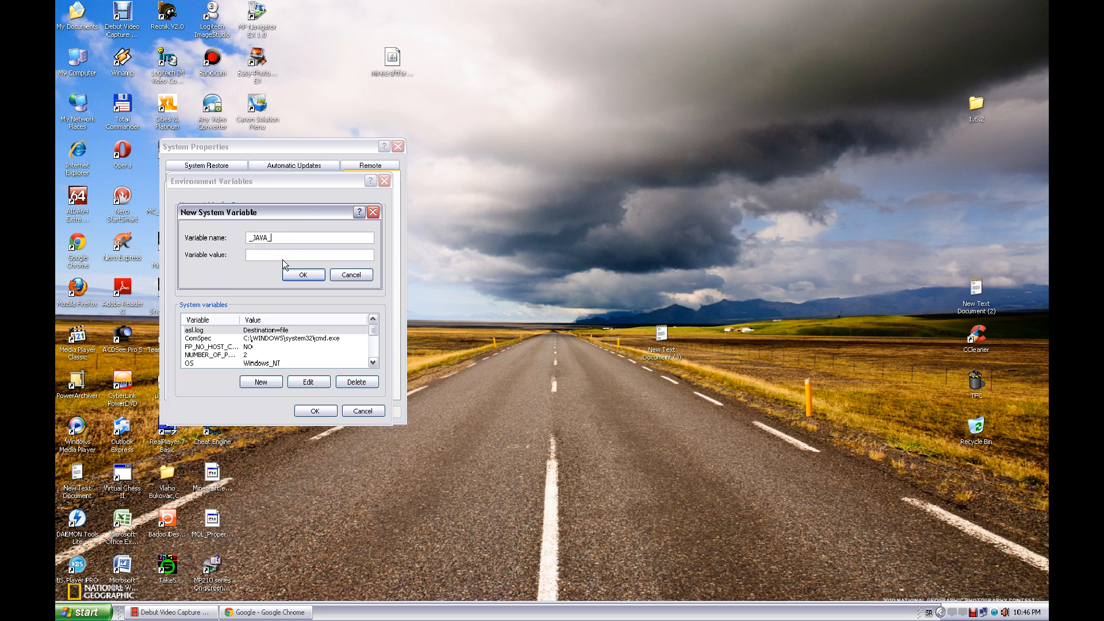
type("OPT")
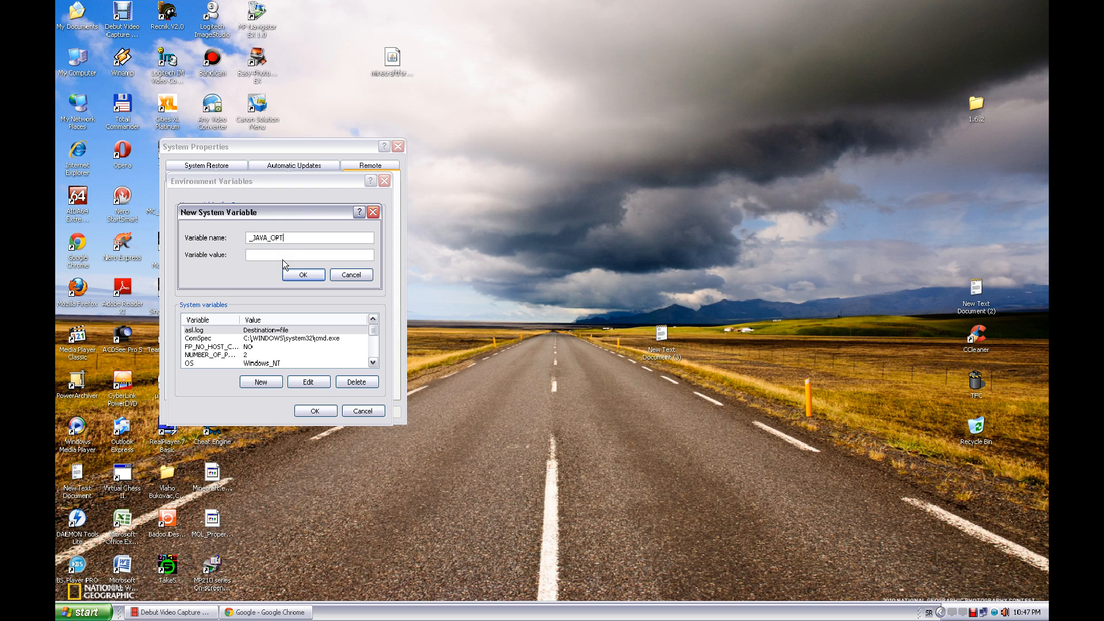
type("IONS")
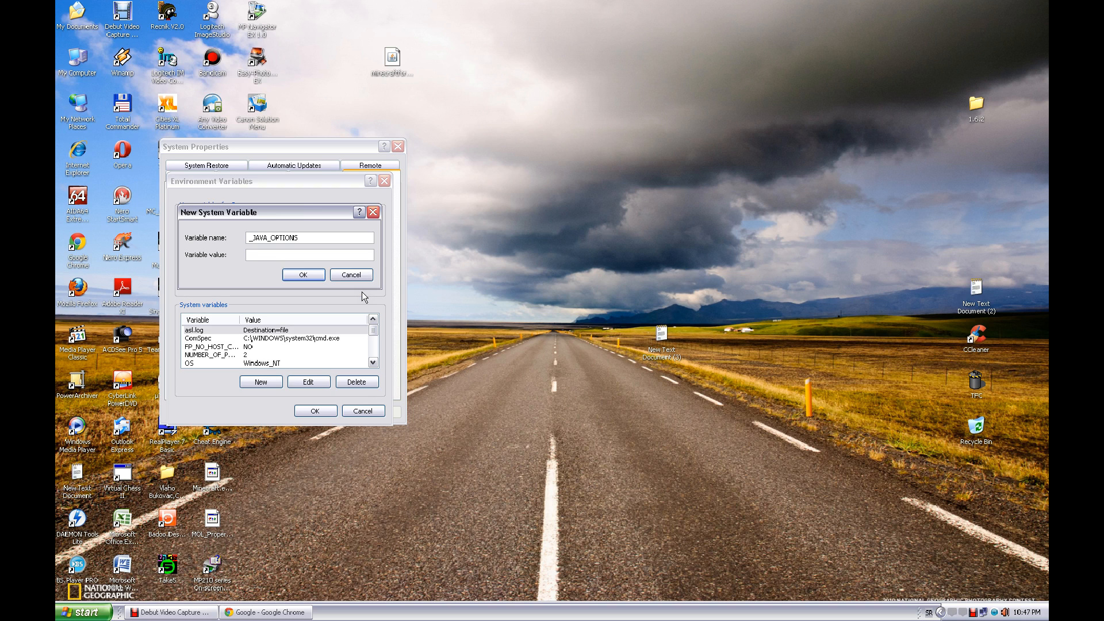
type("-")
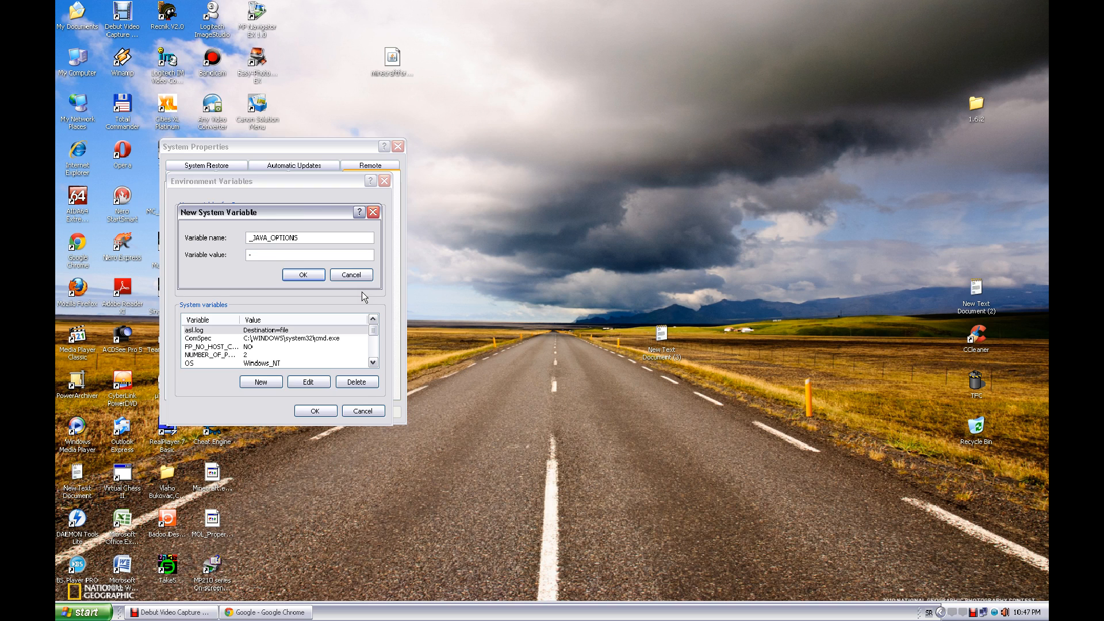
type("Xm")
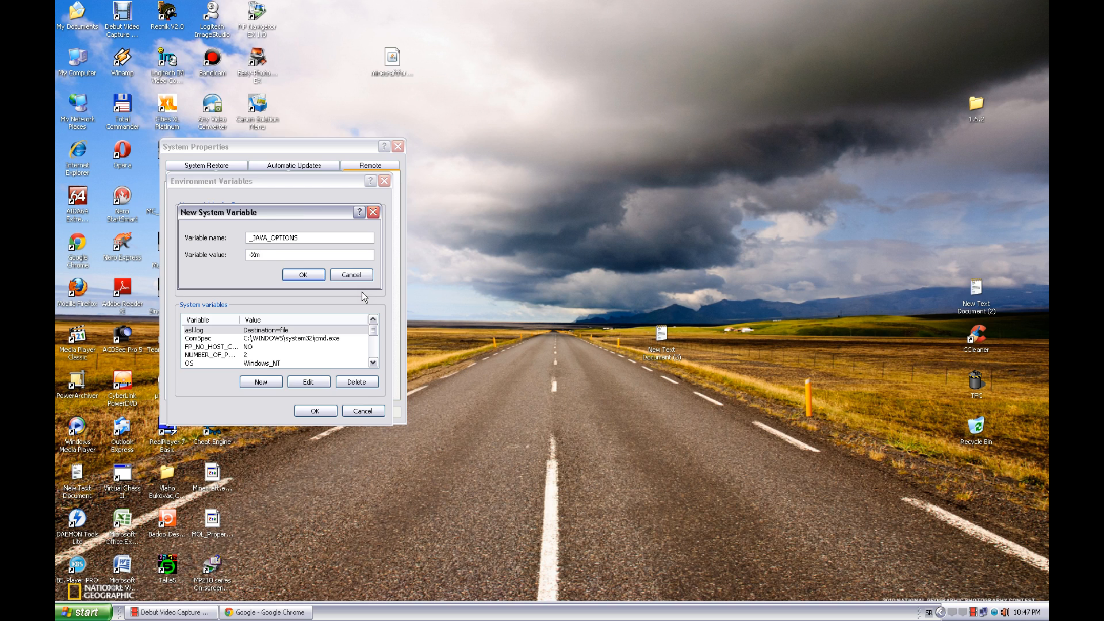
type("x512m")
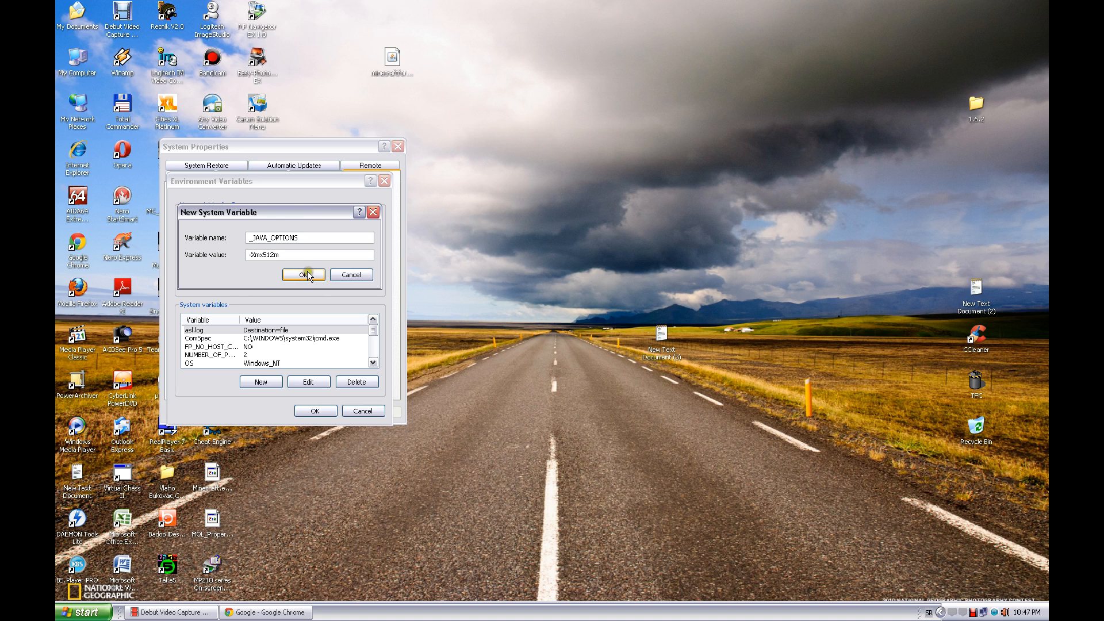
left_click(304, 275)
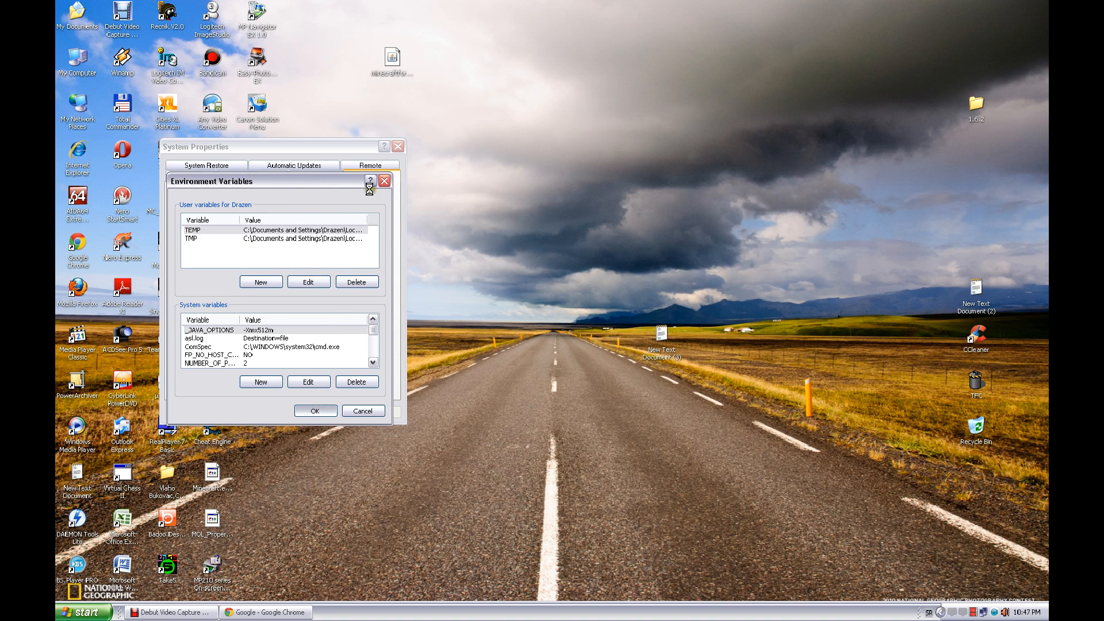
Confirm the Environment Variables and System Properties dialogs to save the change
left_click(315, 410)
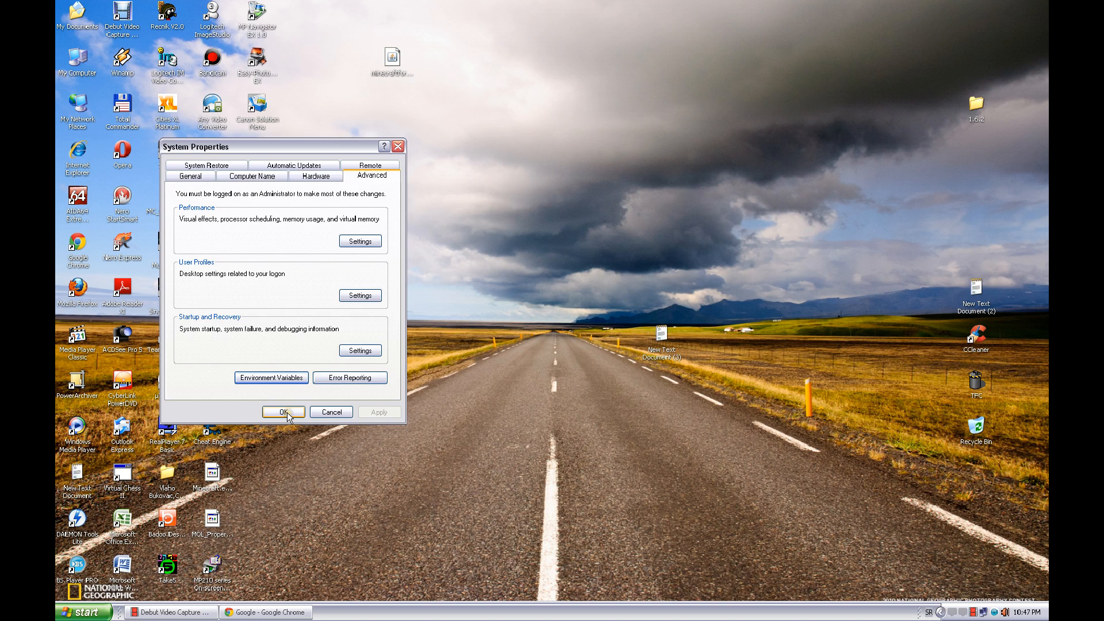
left_click(282, 412)
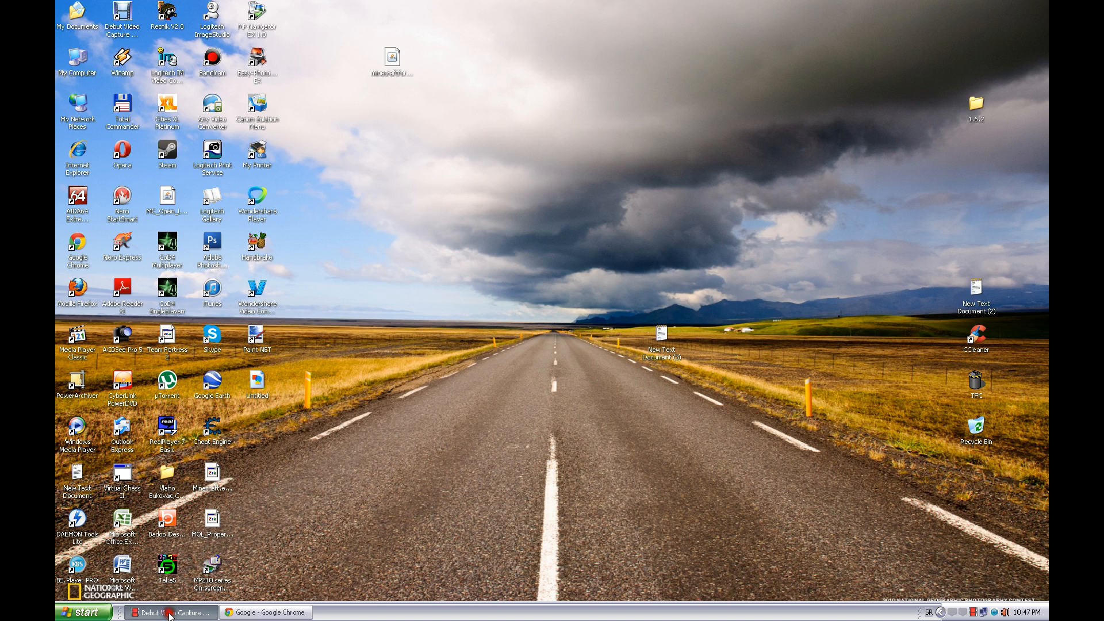
Restore the Debut Video Capture window from the taskbar
left_click(172, 611)
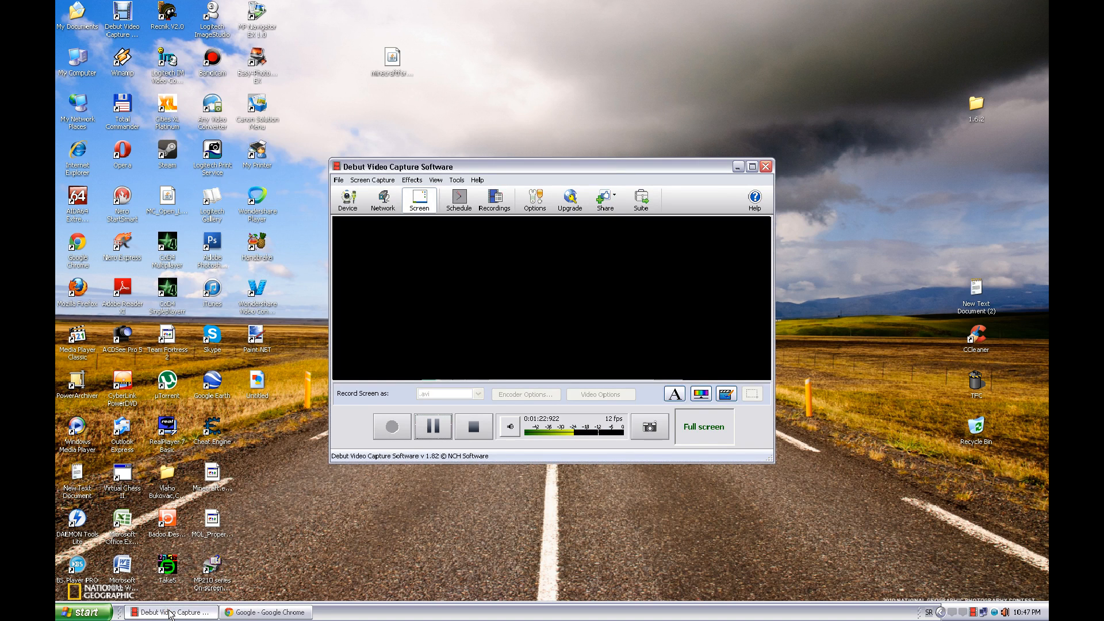
mouse_move(312, 554)
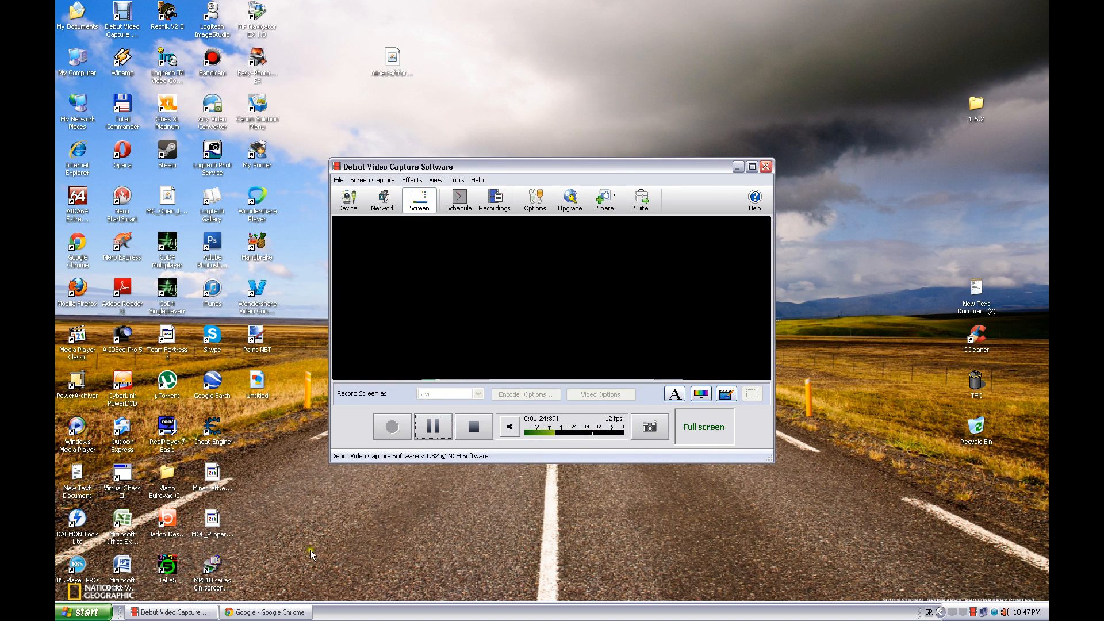
mouse_move(432, 494)
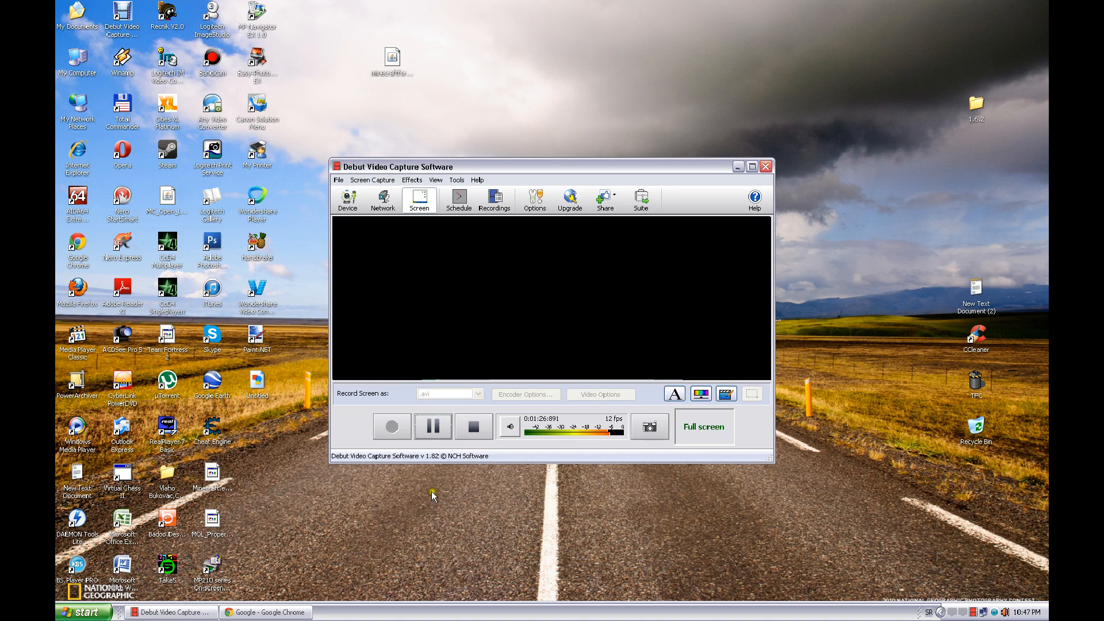
mouse_move(465, 475)
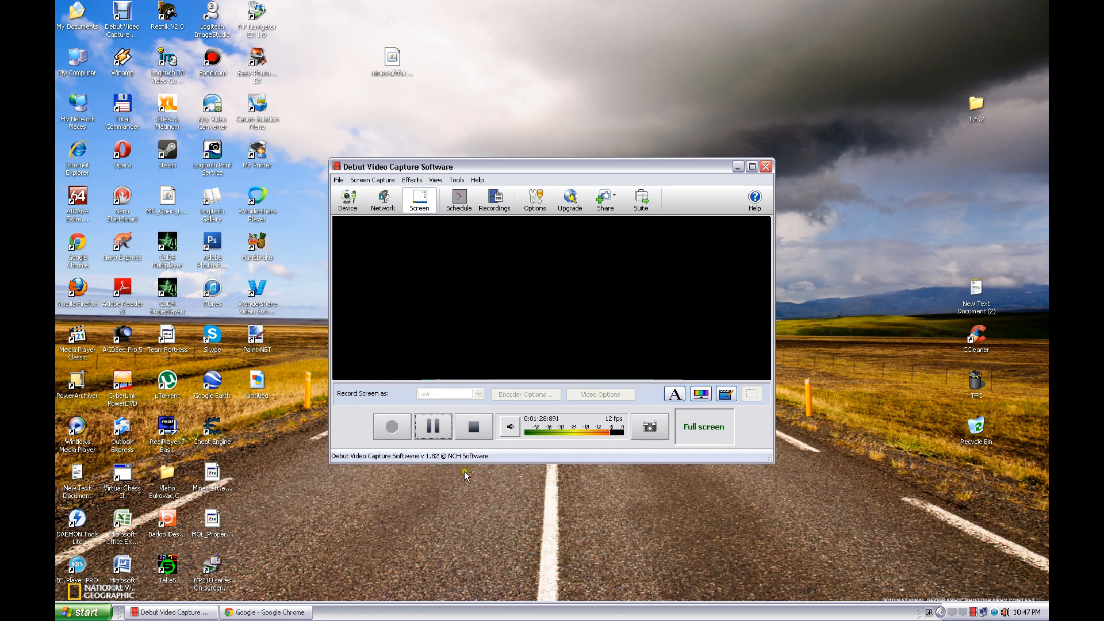